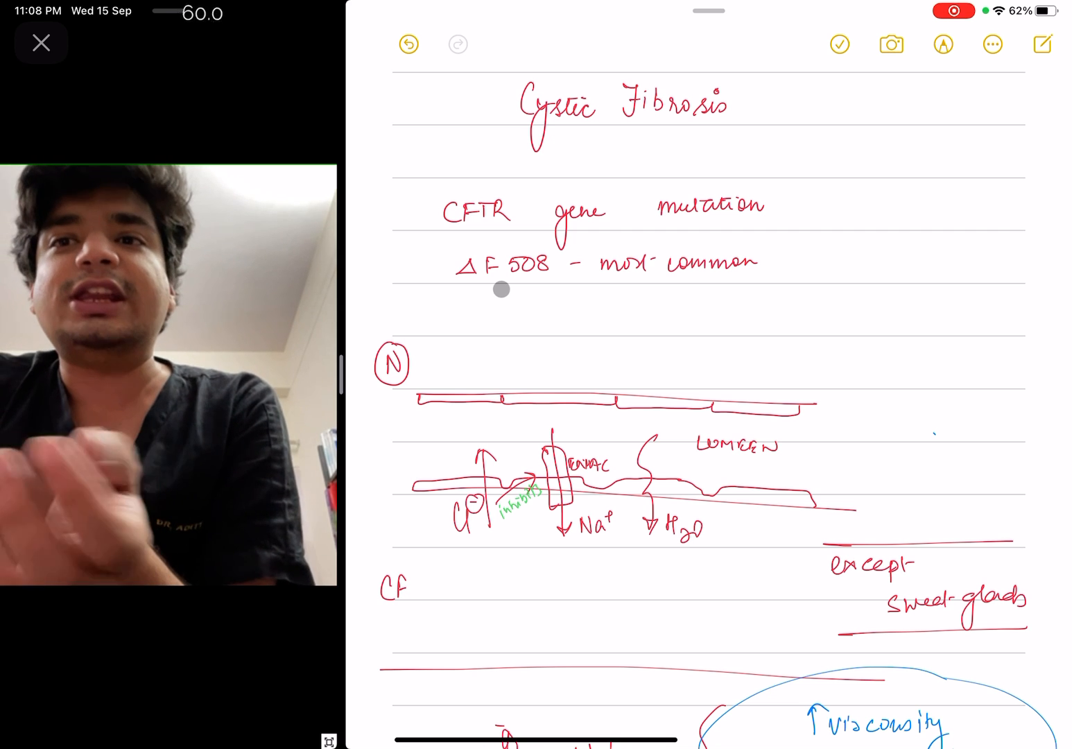
Start Markup with the red pen and mark the ENaC channel with an up arrow in the normal diagram.
scroll(down, 3)
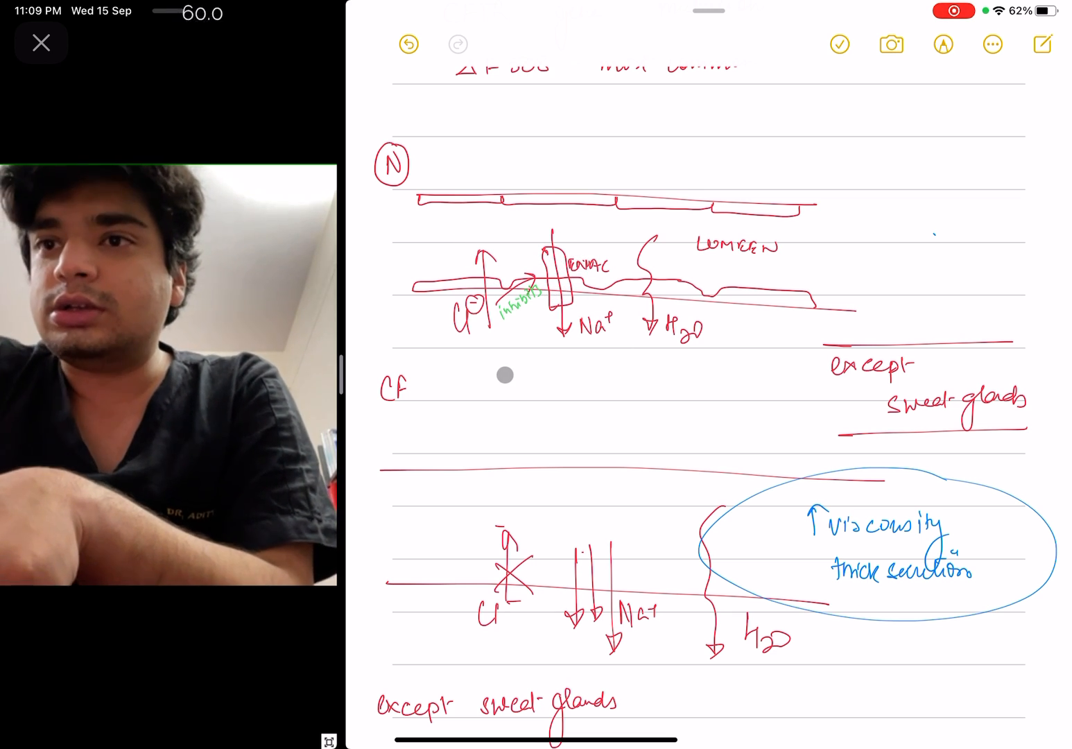
click(942, 44)
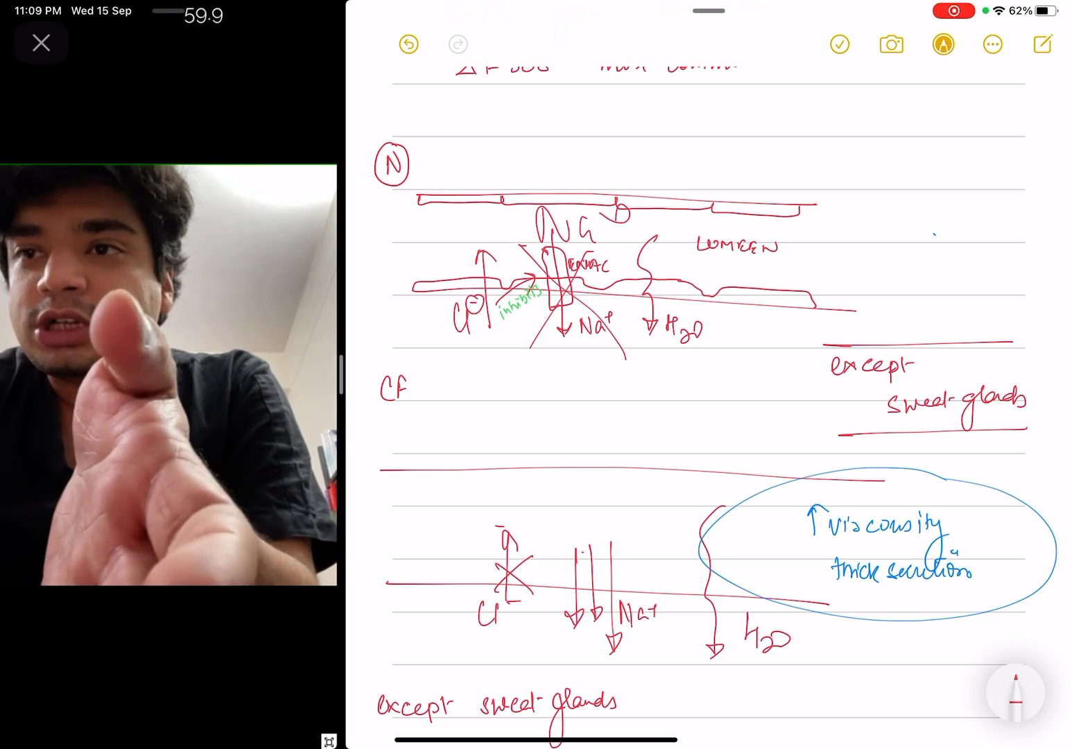
drag(631, 249, 677, 308)
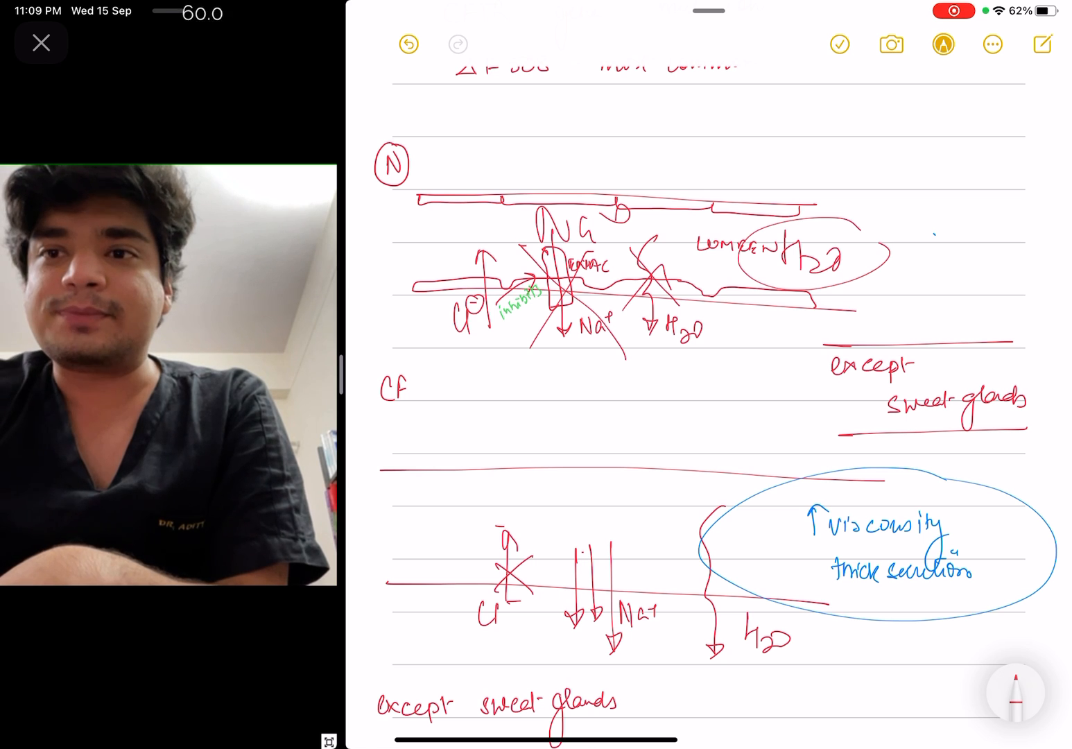
scroll(down, 3)
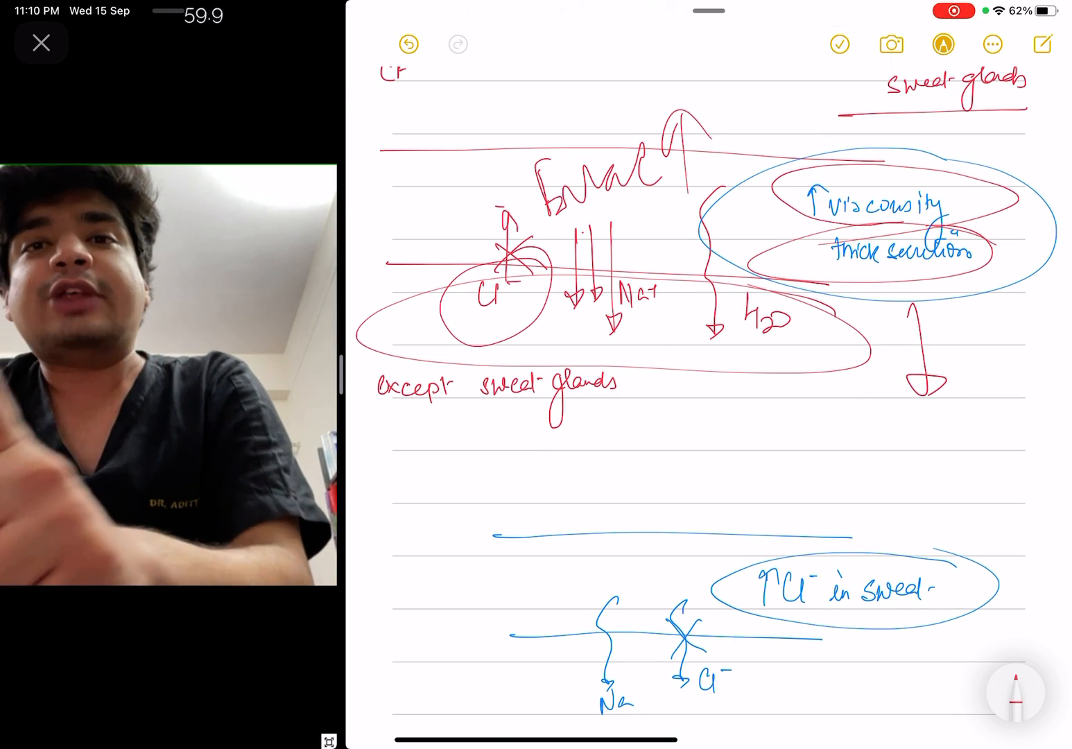
Draw a red channel rectangle at the left end of the sweat-duct line.
scroll(down, 3)
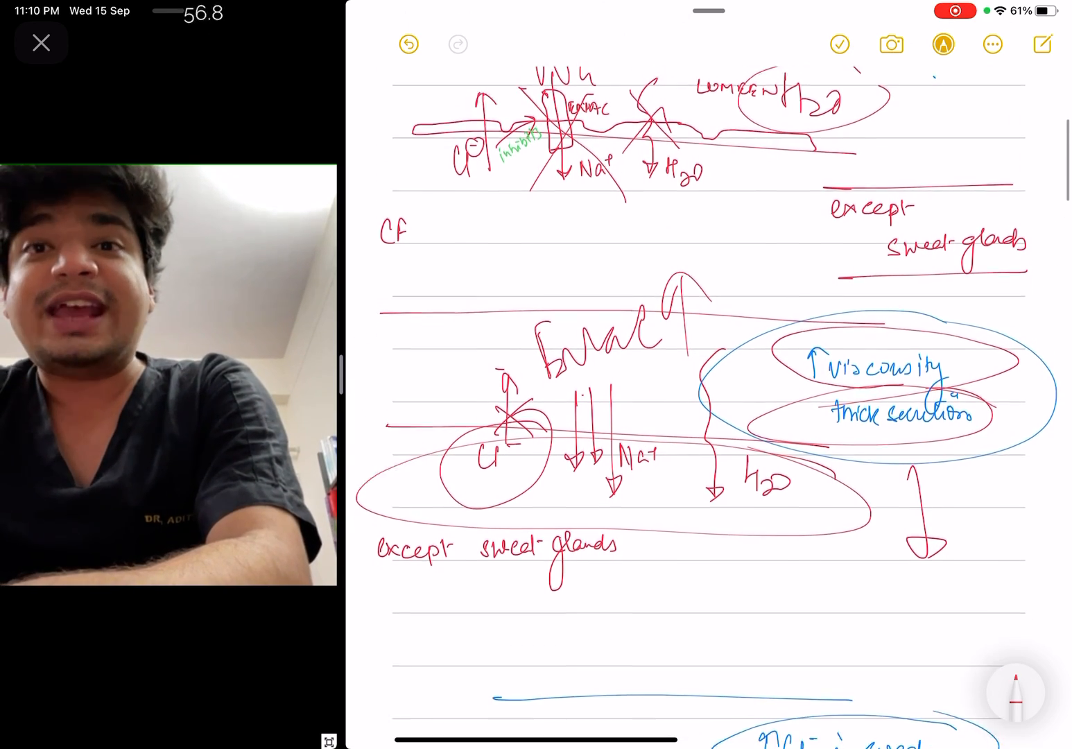
scroll(down, 3)
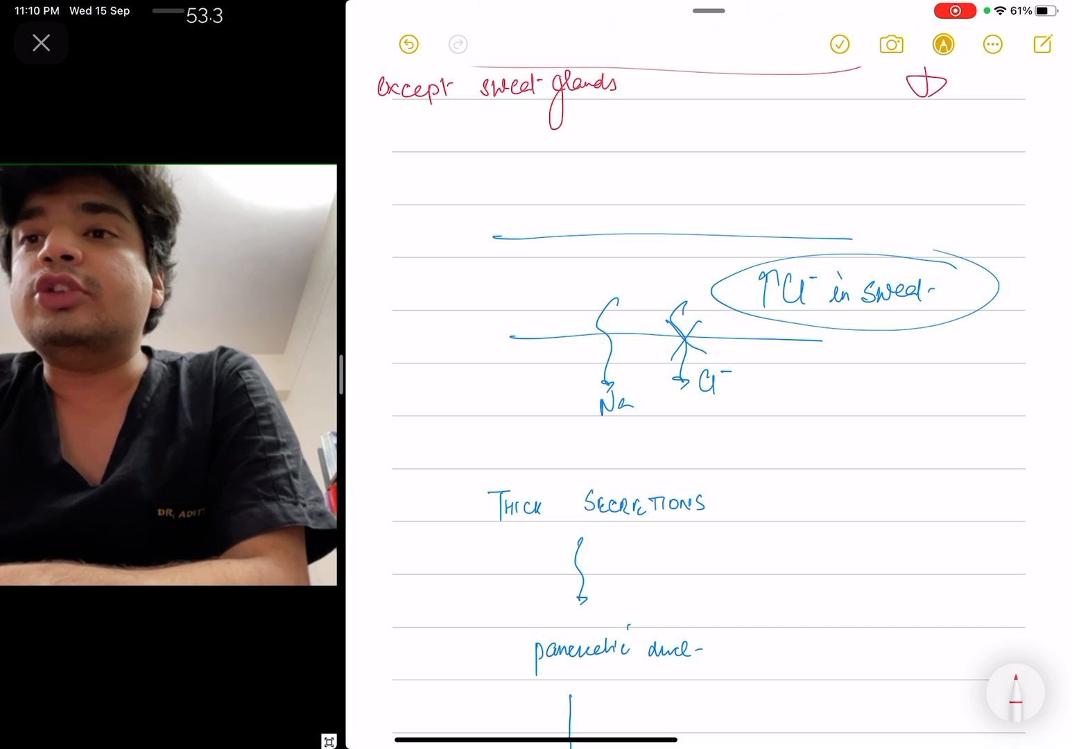
drag(478, 305, 513, 388)
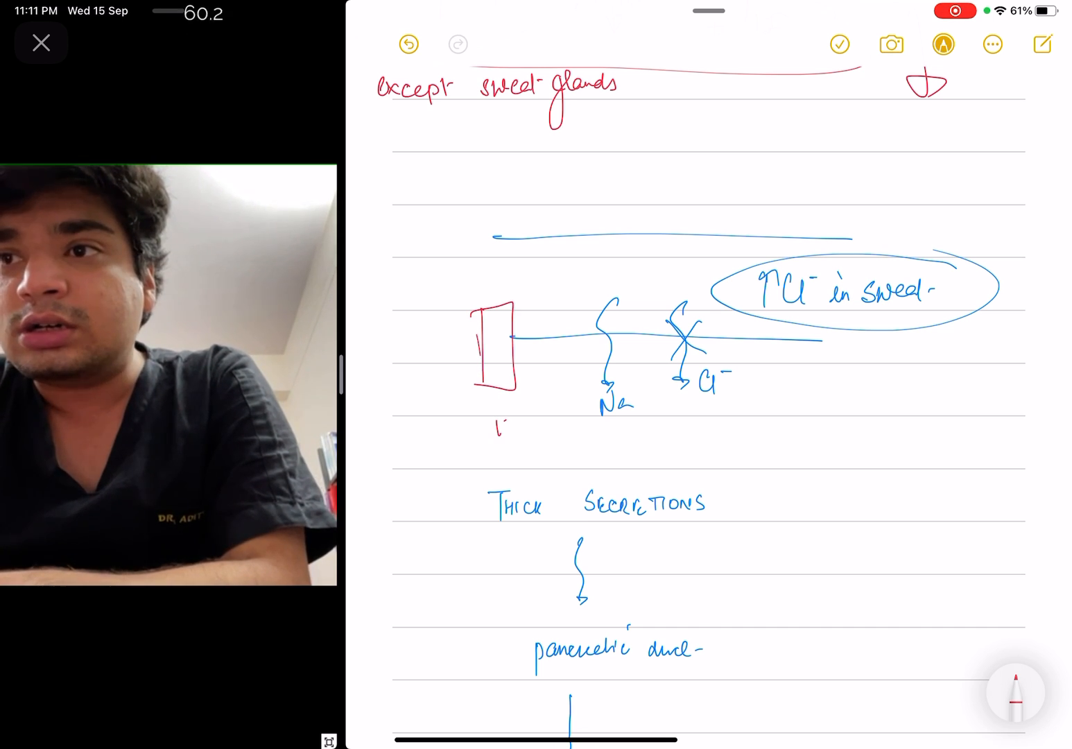
drag(497, 277, 499, 451)
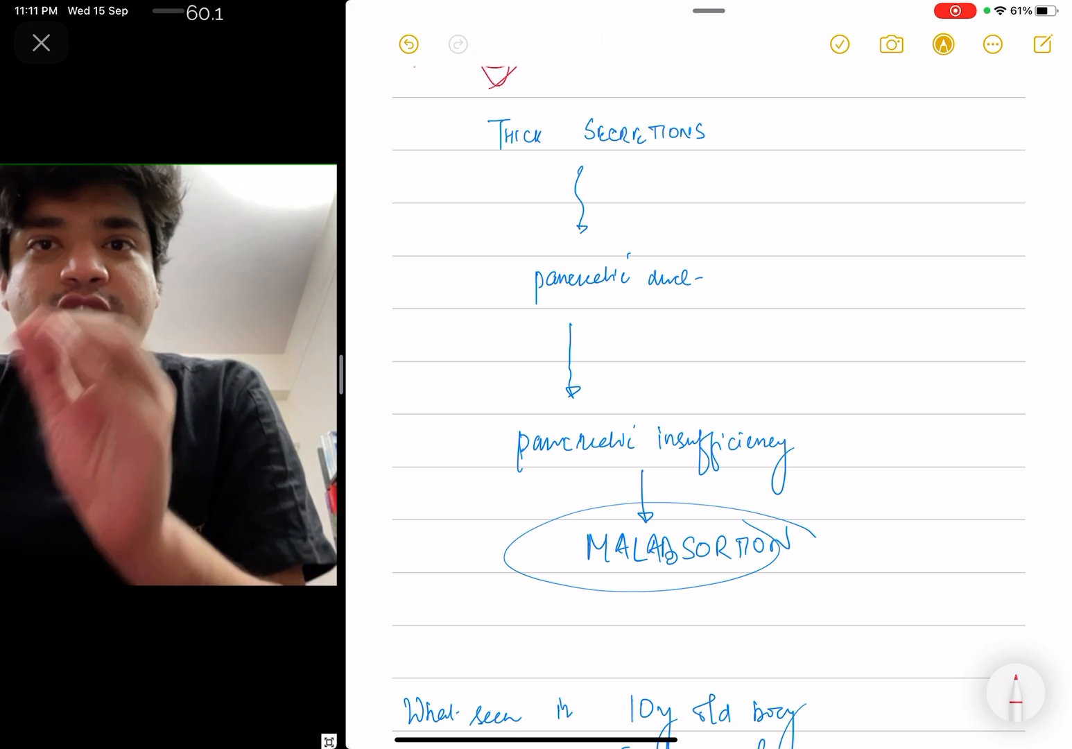
Circle the age '10y' in the exam question about the boy in red.
scroll(down, 3)
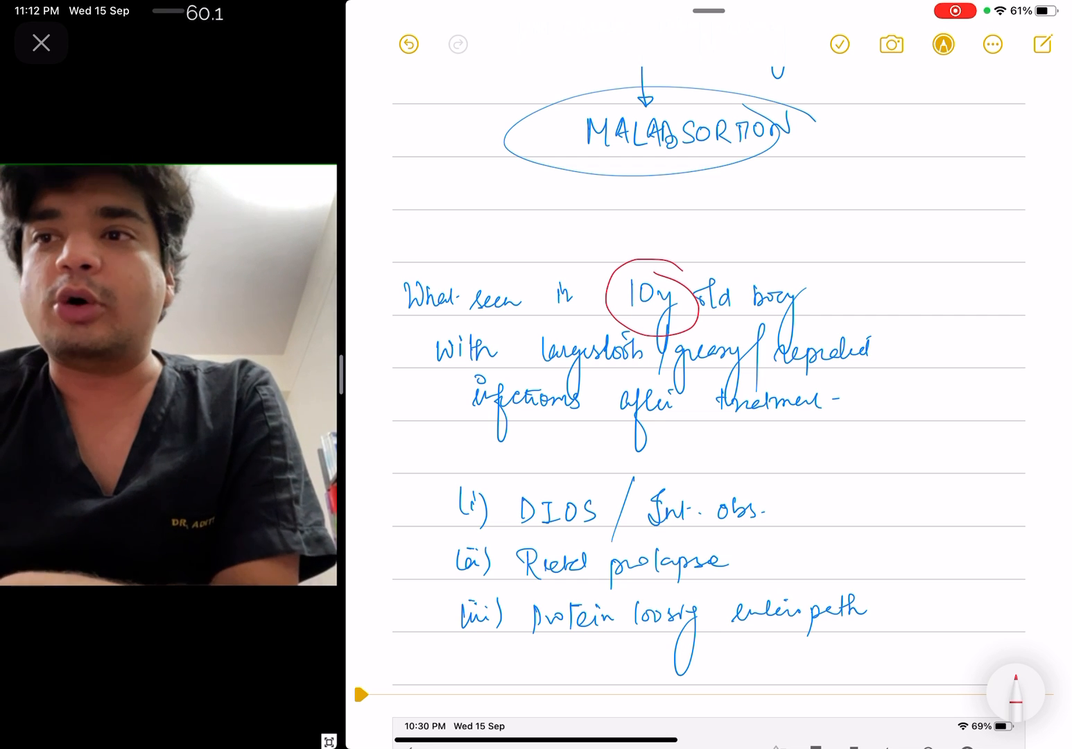
drag(613, 415, 790, 416)
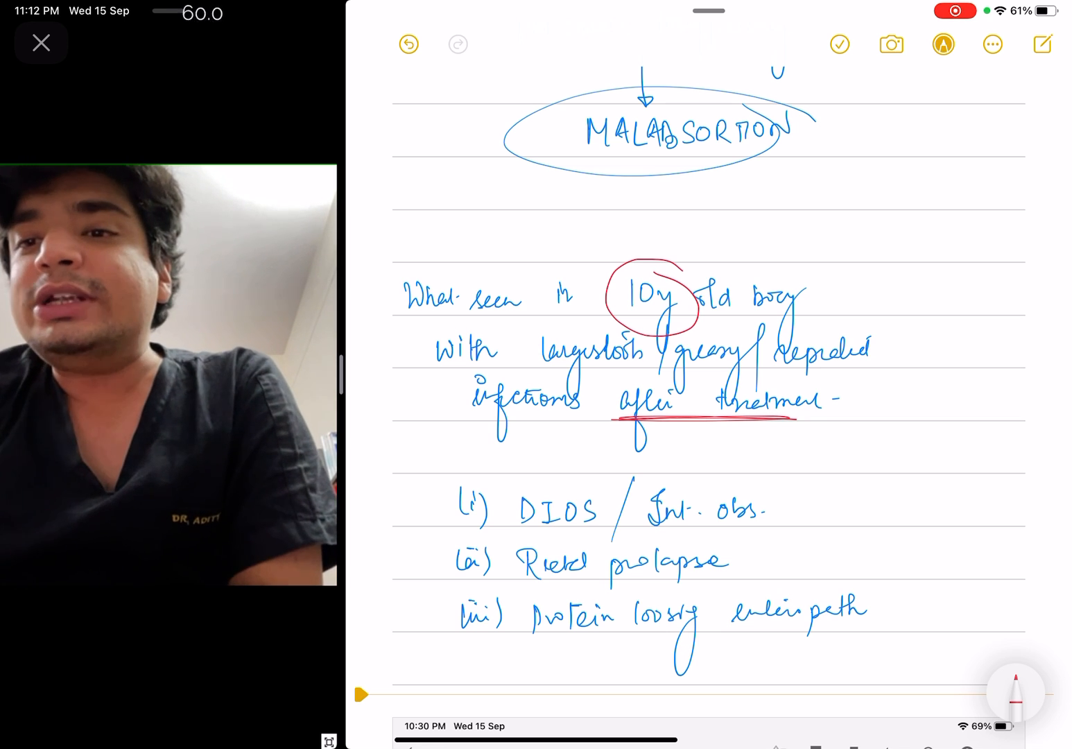
Strike through option (iii), protein-losing enteropathy, in red and move to the pasted Robbins page.
drag(429, 613, 929, 611)
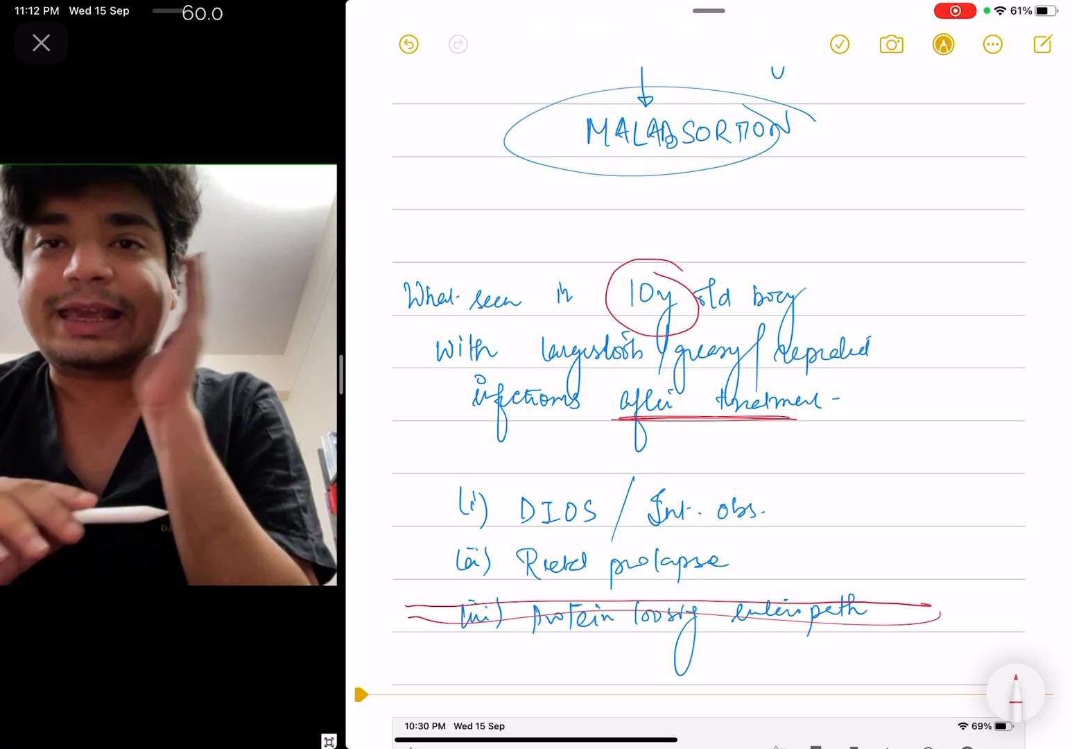
scroll(down, 3)
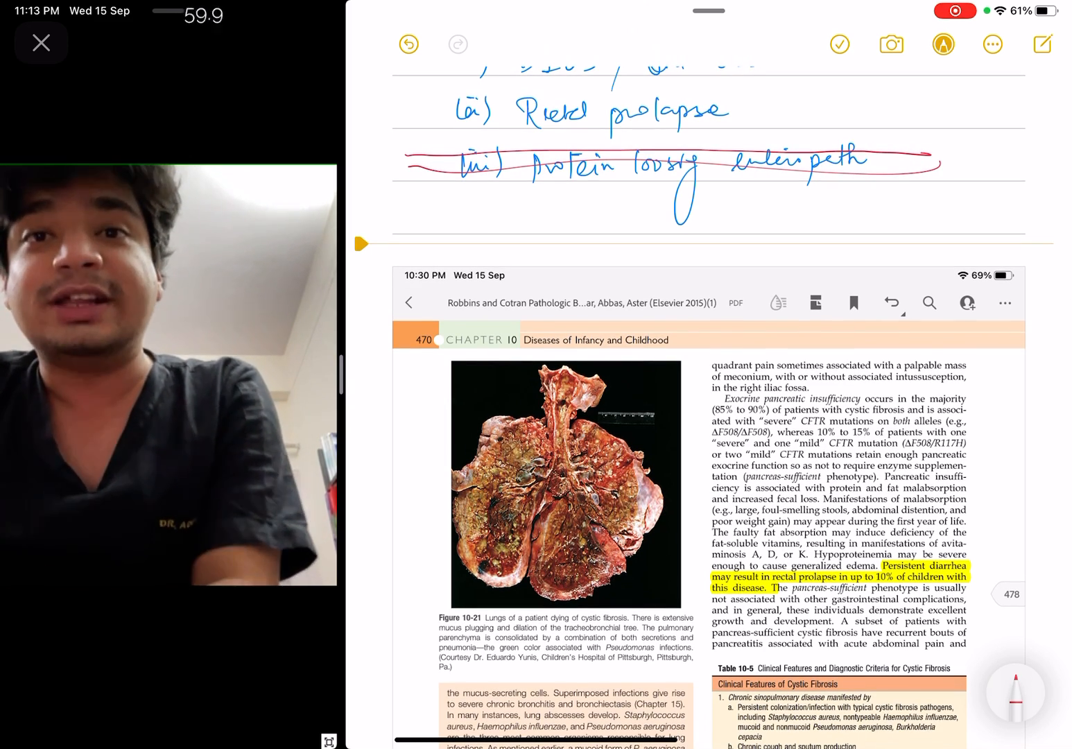
Draw black arrow strokes pointing at Table 10-5, clinical features of cystic fibrosis, on the Robbins page.
scroll(down, 3)
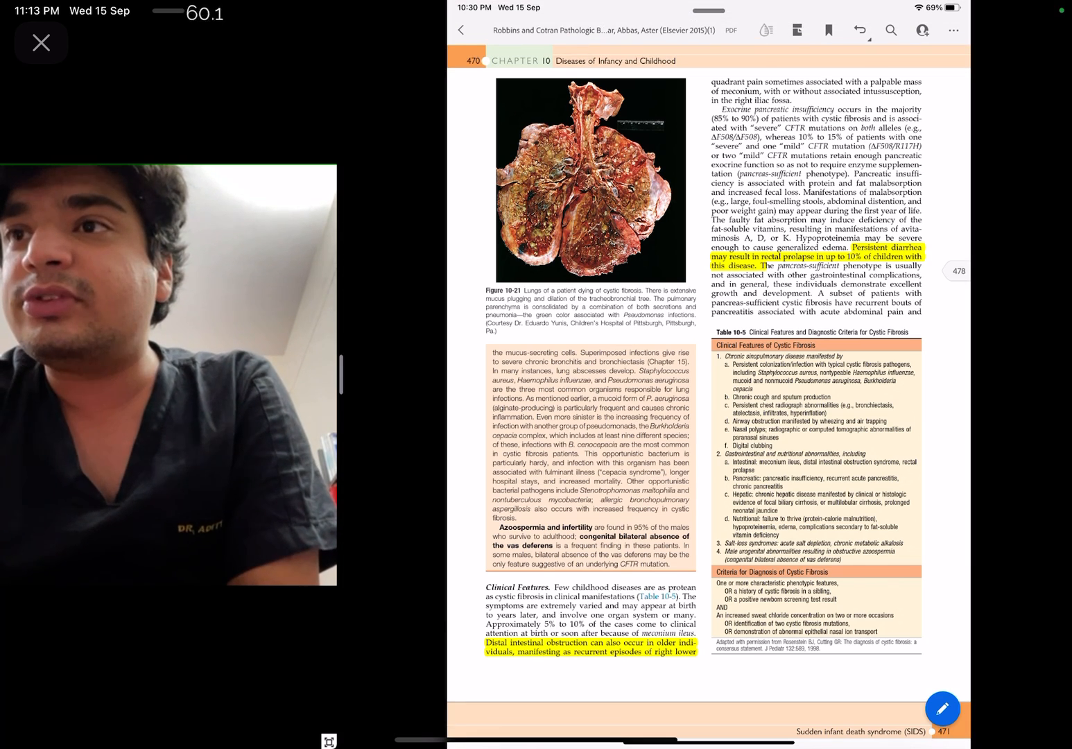
click(941, 707)
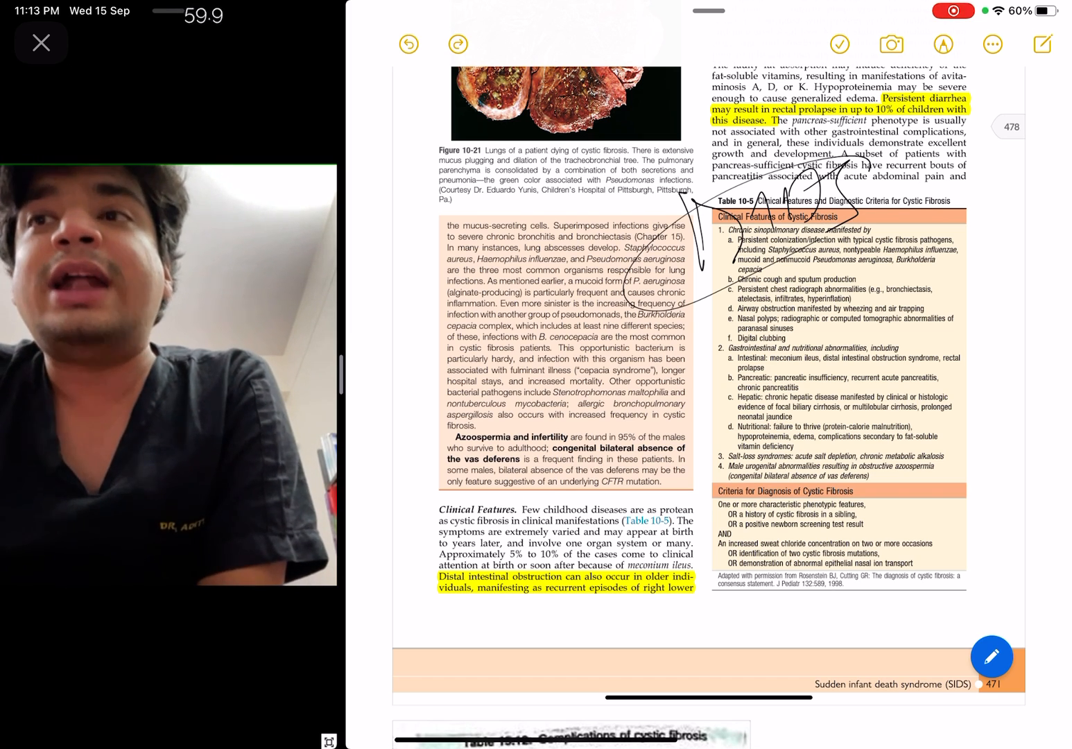
scroll(down, 3)
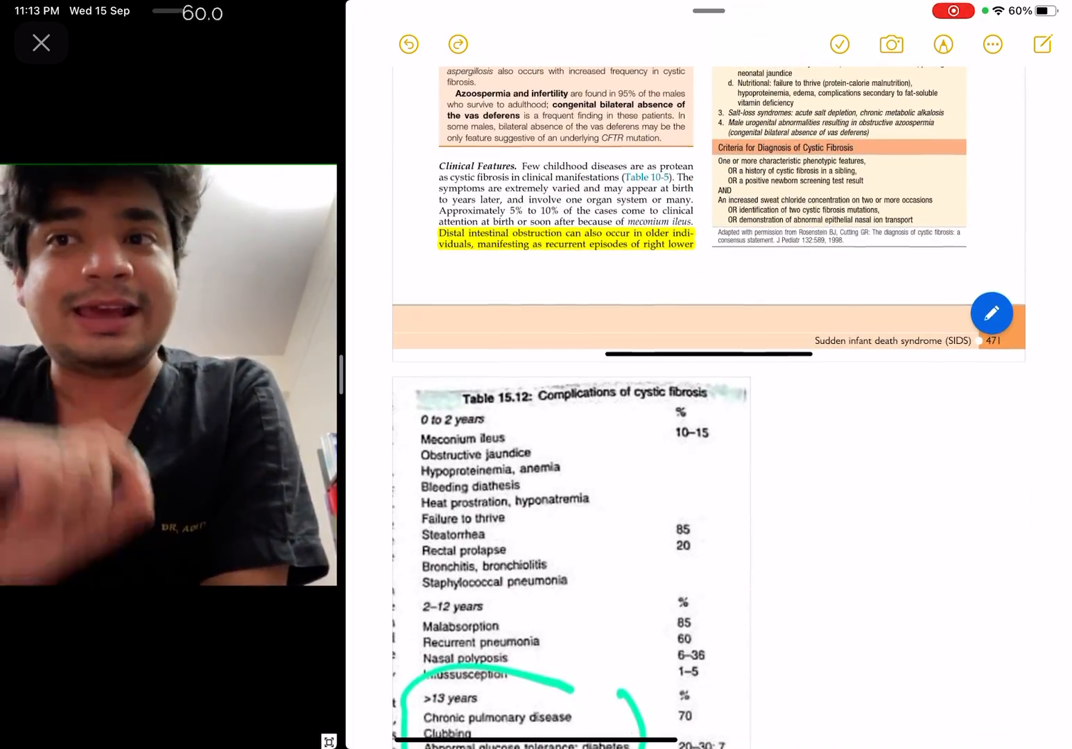
scroll(down, 3)
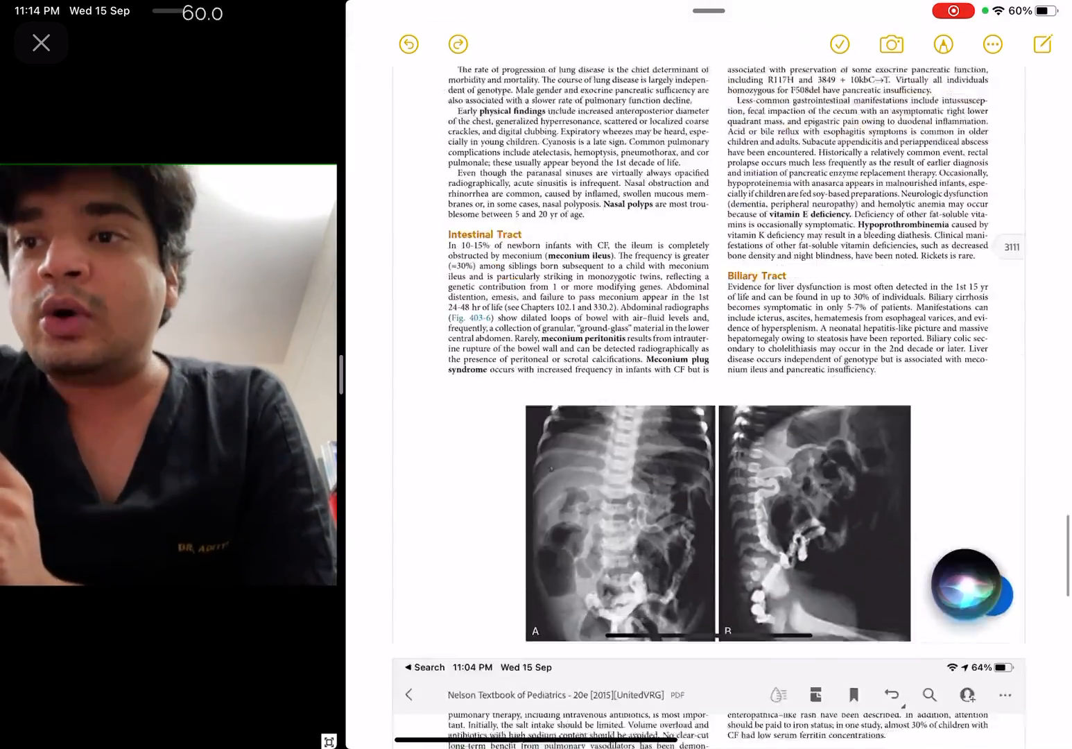
scroll(down, 3)
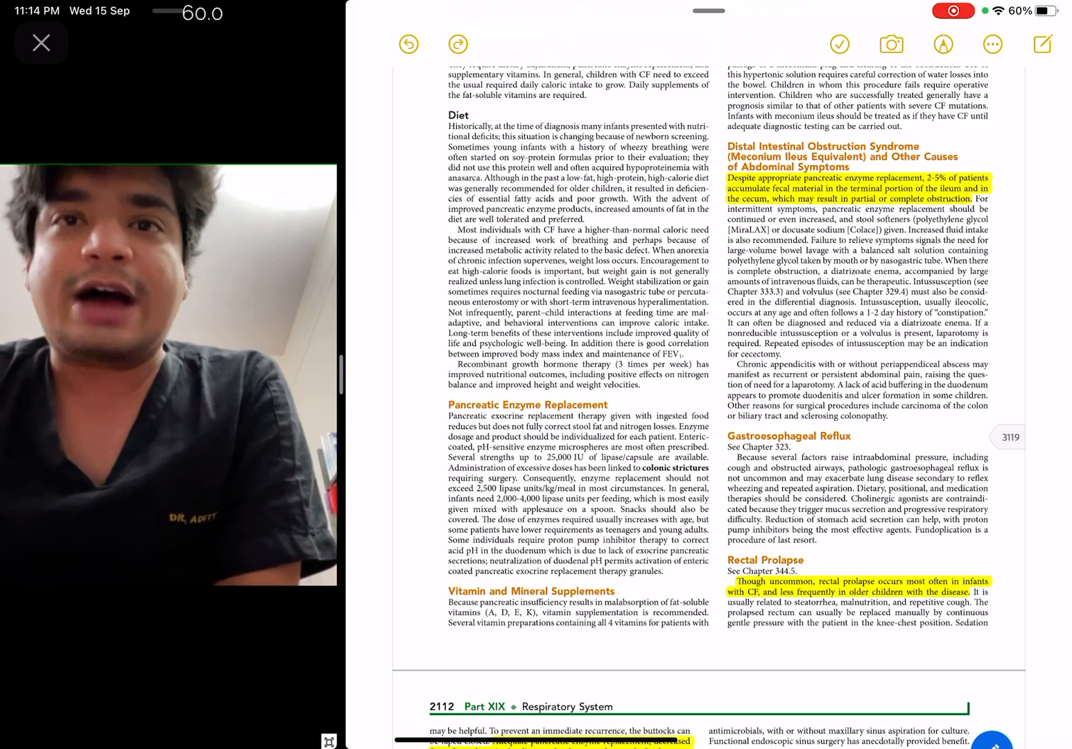
scroll(down, 3)
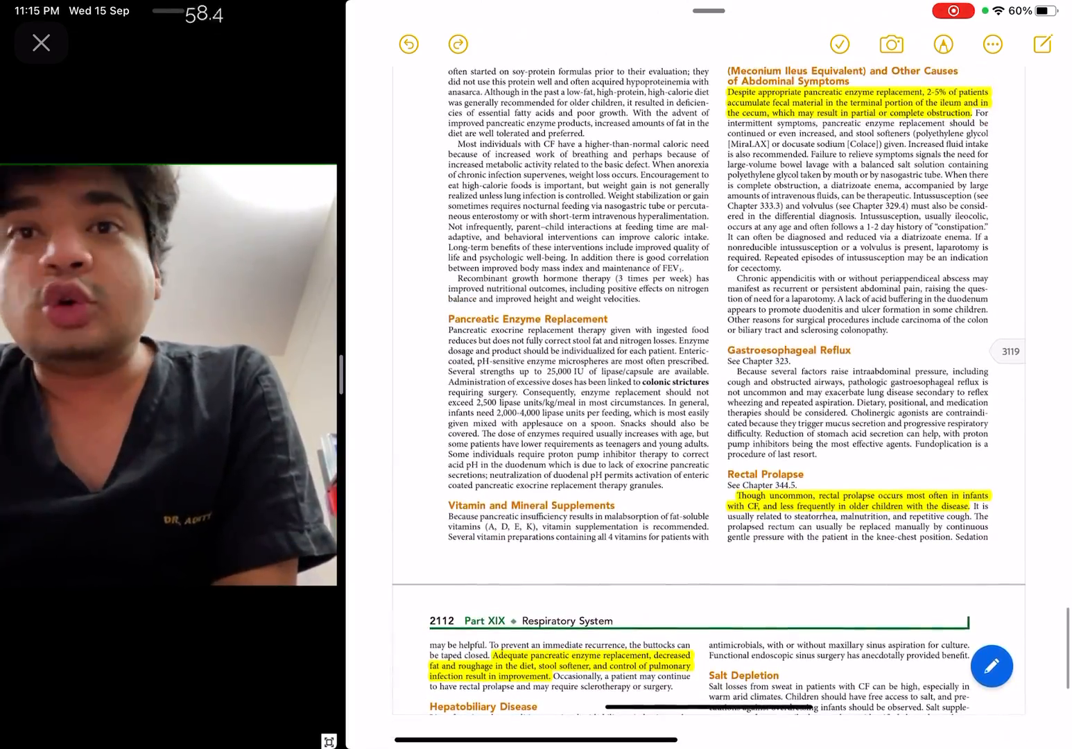
scroll(down, 3)
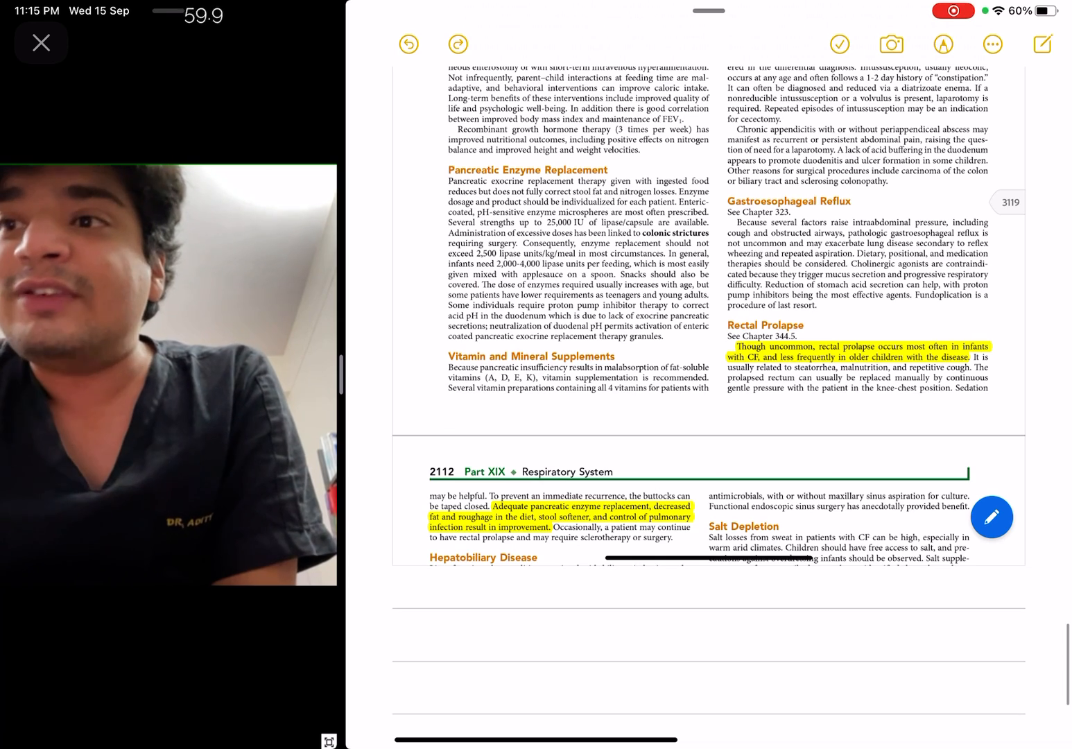